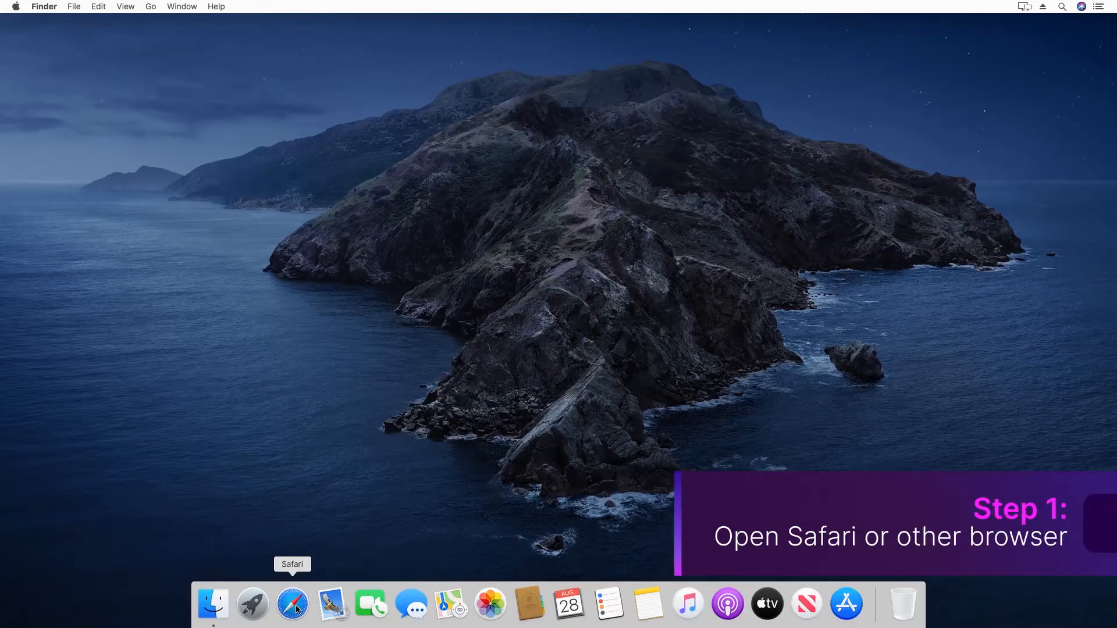
Launch Safari from the Dock.
click(291, 604)
text(Wondershare UniConverter)
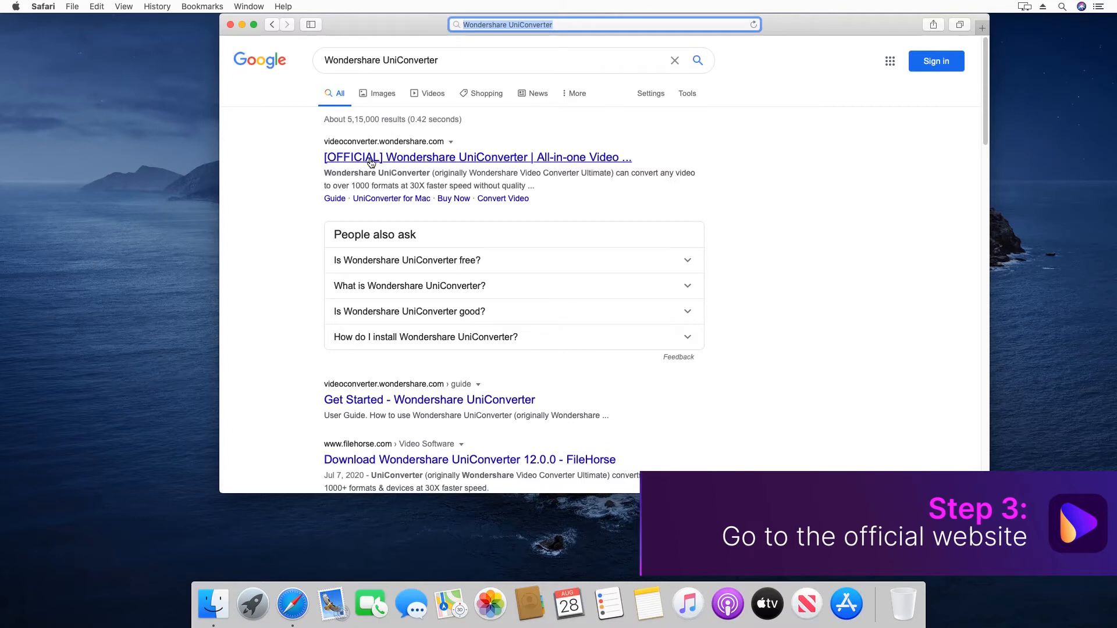
Open the official Wondershare UniConverter site and start the free installer download.
click(477, 157)
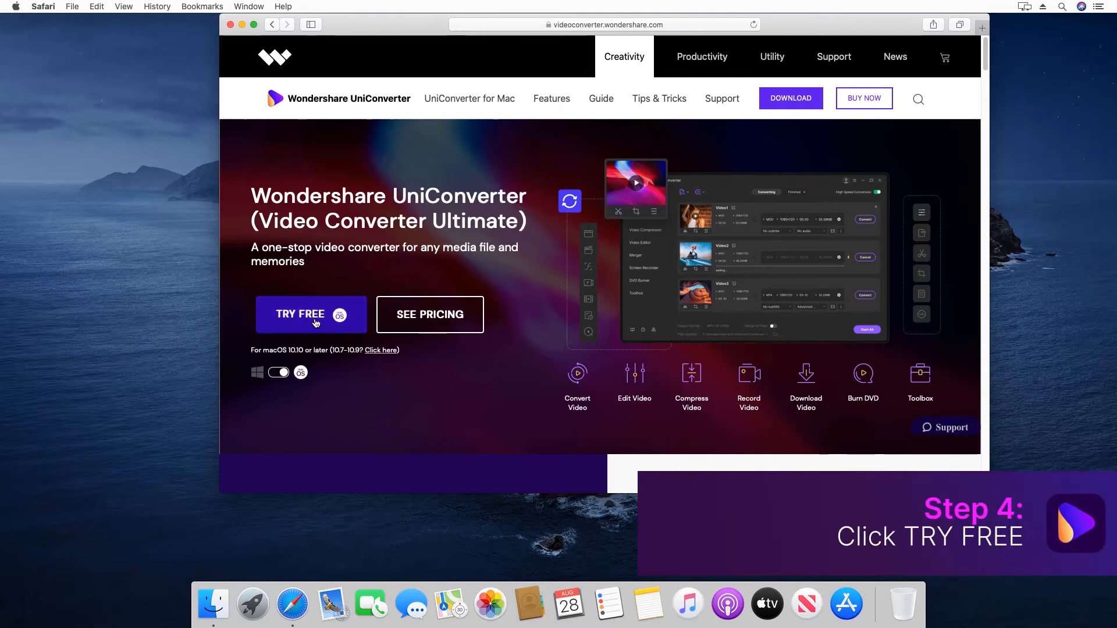
click(310, 314)
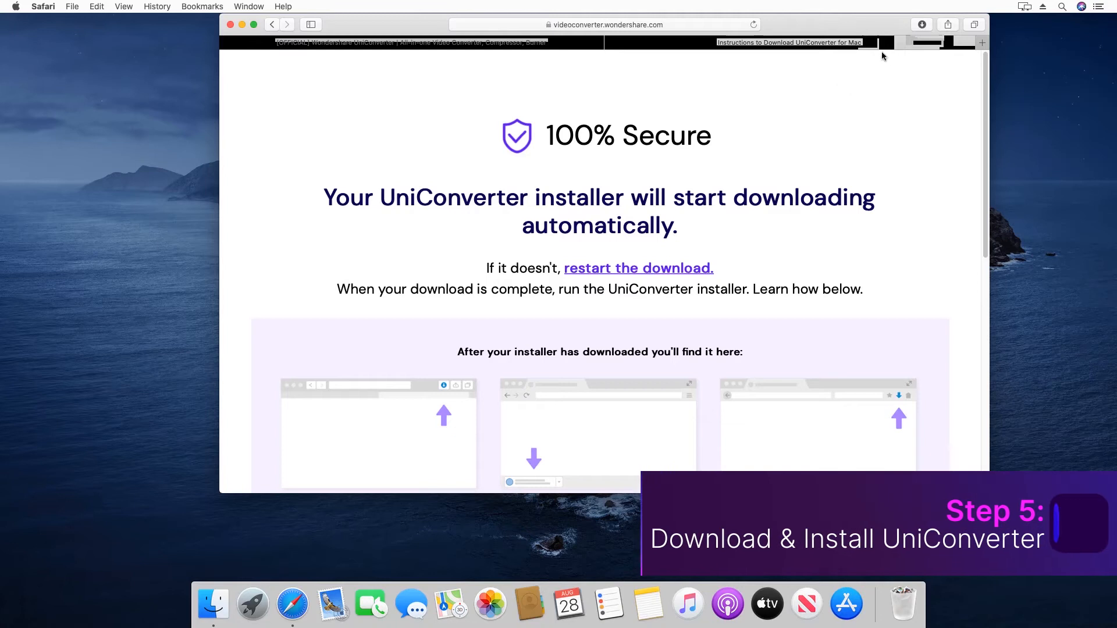
Open the UniConverter Installer from Downloads and confirm the security prompt.
click(920, 24)
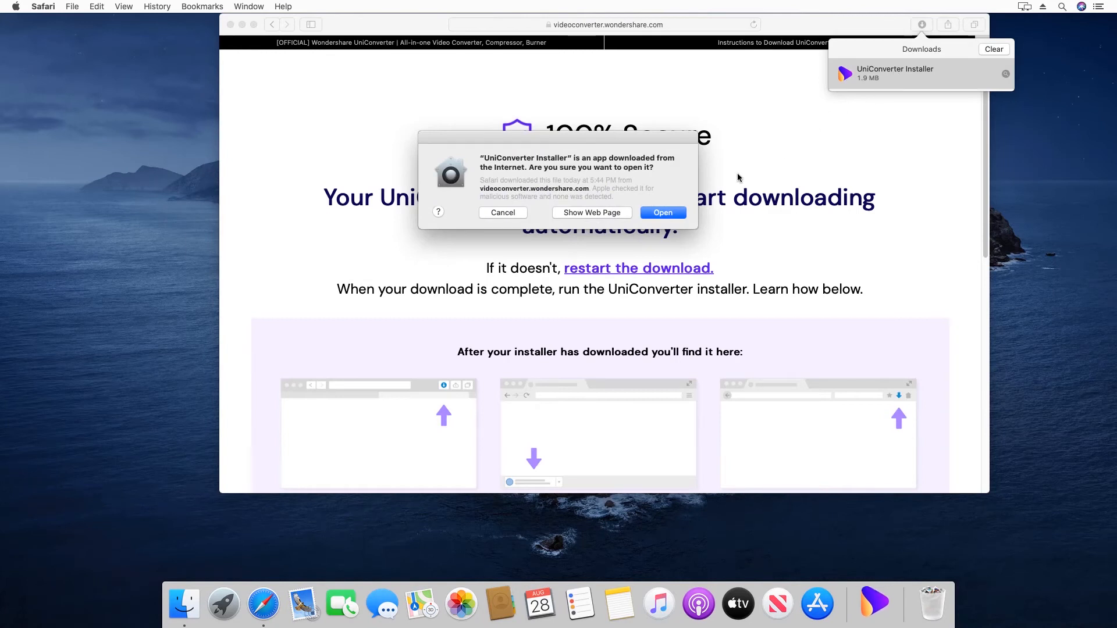
click(662, 213)
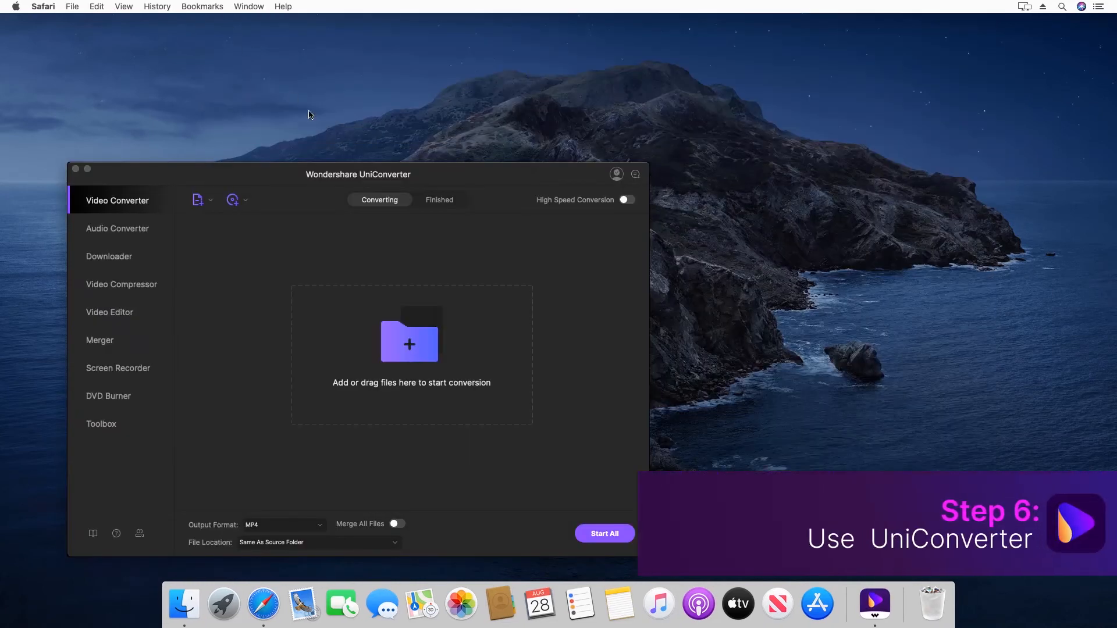
mouse_move(250, 312)
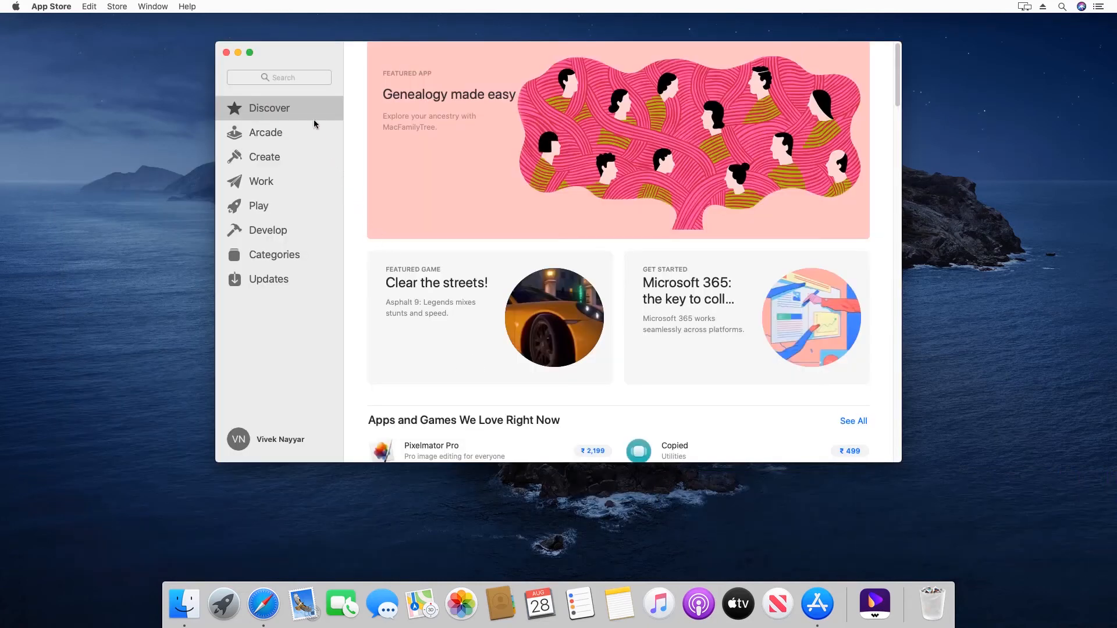
Search the App Store for 'UniConv'.
click(279, 77)
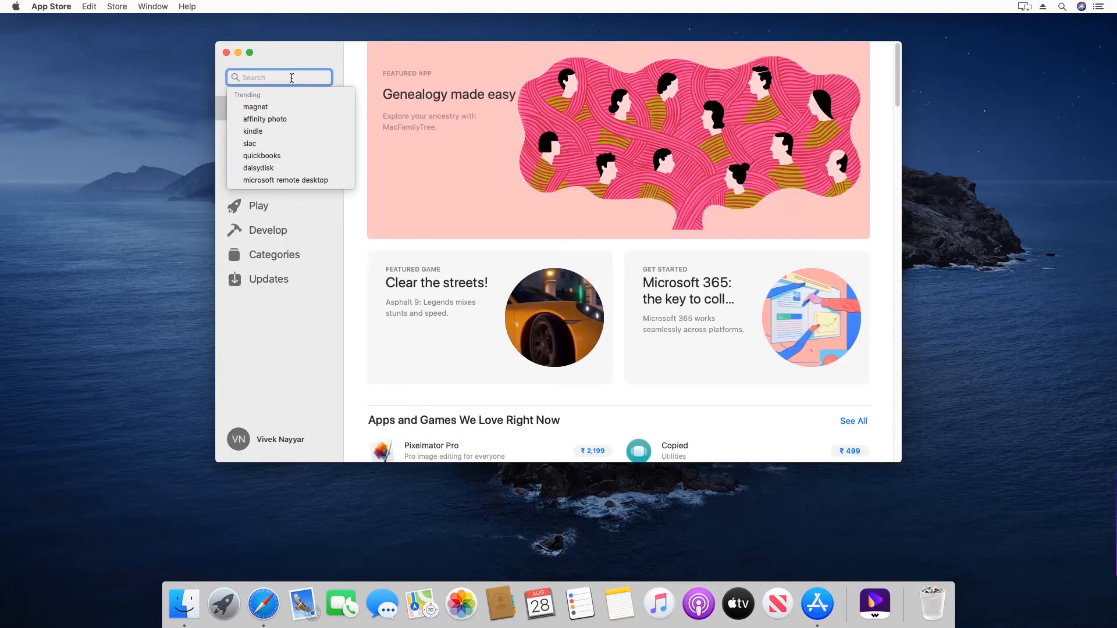
text(UniConv)
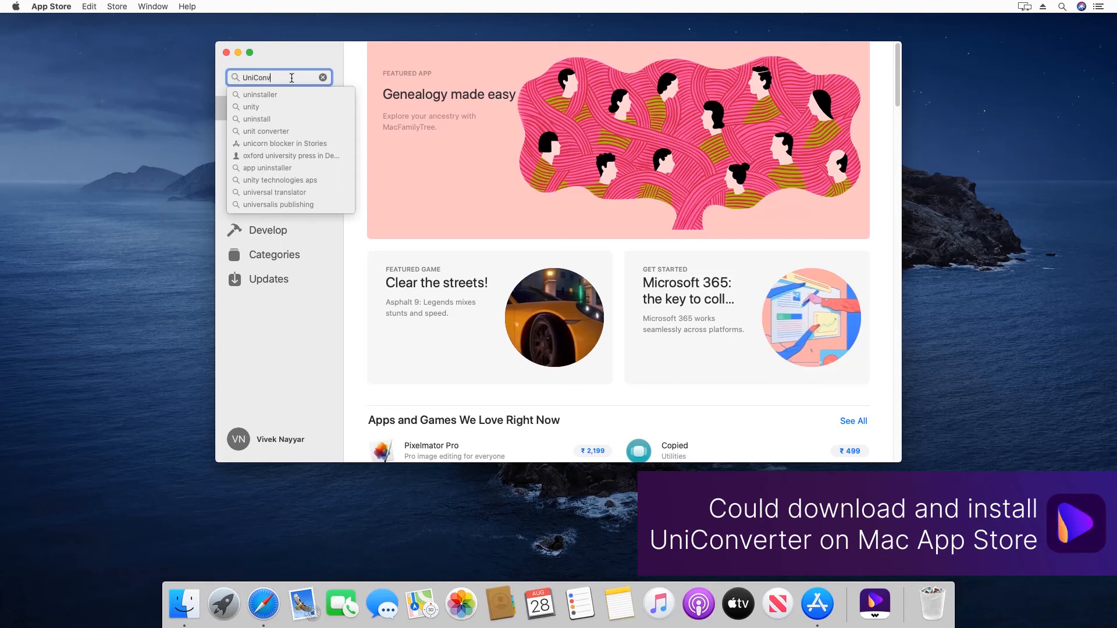